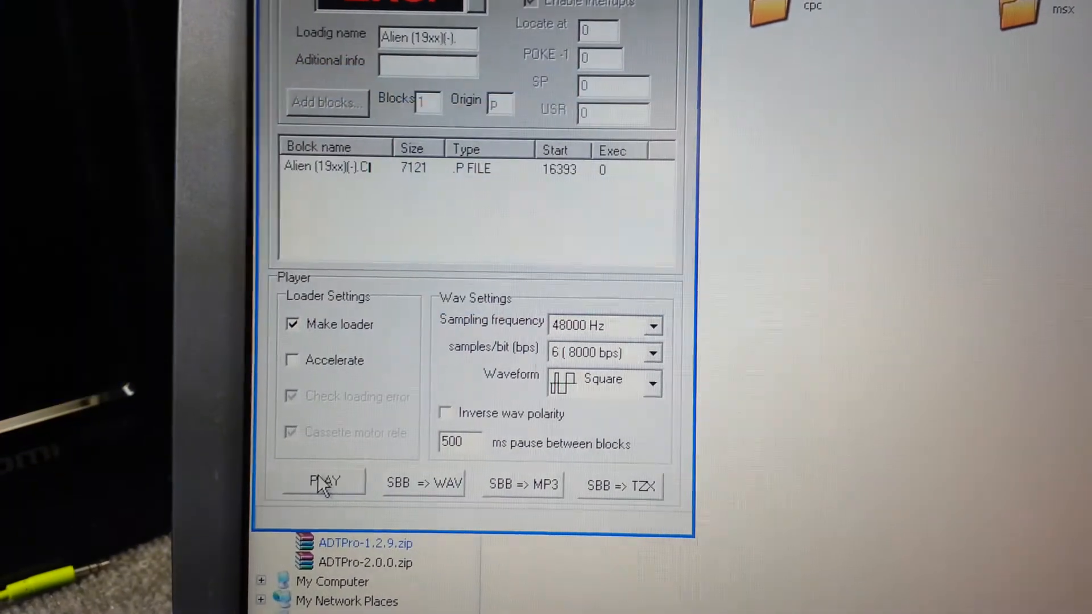
Step: Play the loaded Alien P file as 48000 Hz, 8000 bps audio to the ZX81
{"action": "left_click", "coordinate": [324, 482]}
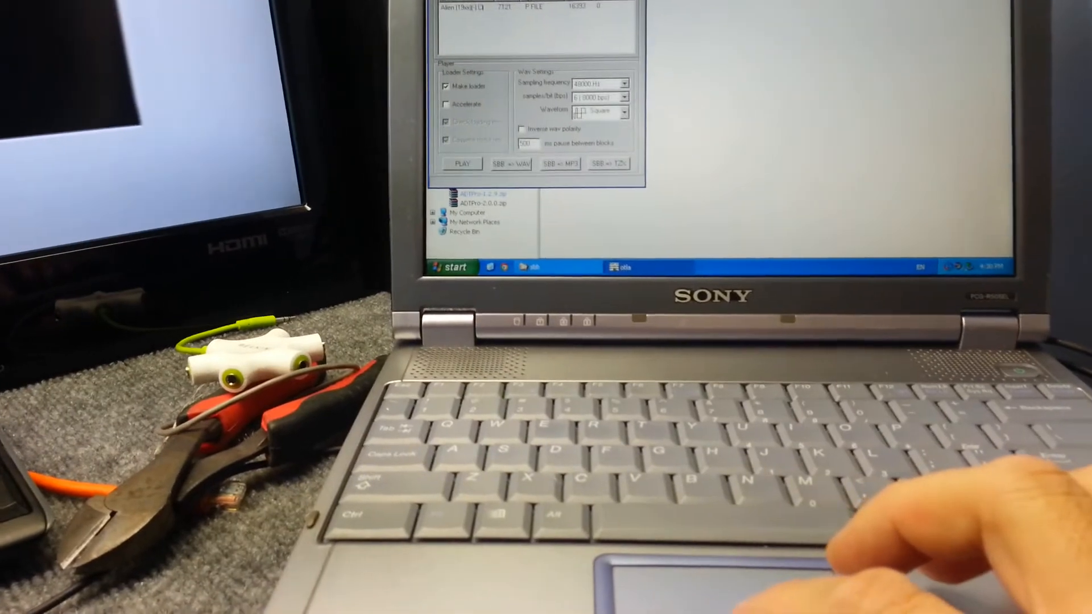
Step: Choose Battlestar Galactica (1982)(Ch. Zwerschke)[a].p from the 16K games folder
{"action": "left_click", "coordinate": [104, 103]}
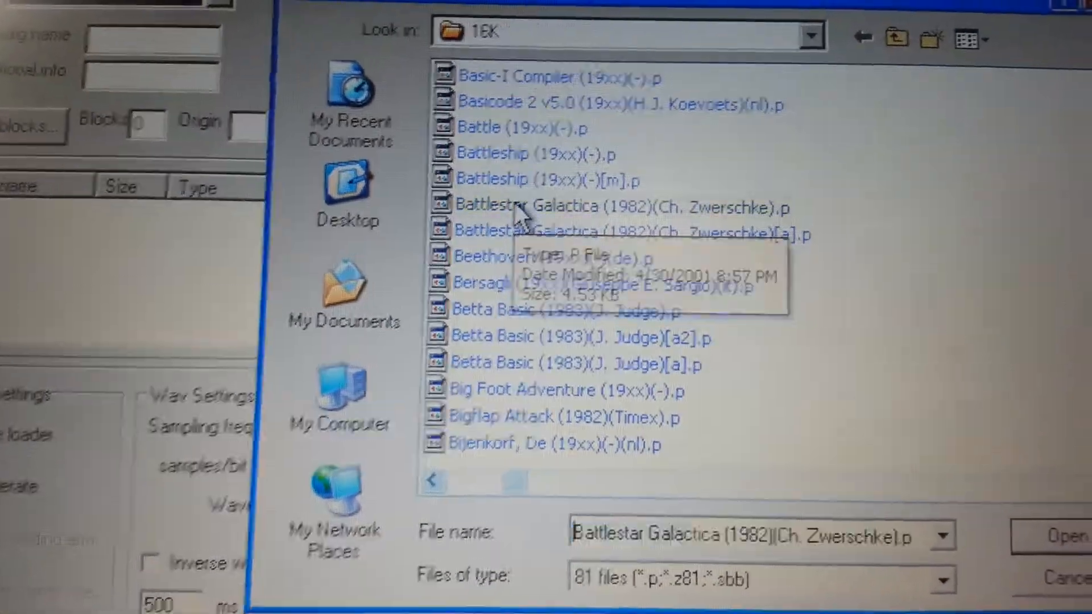
{"action": "left_click", "coordinate": [606, 208]}
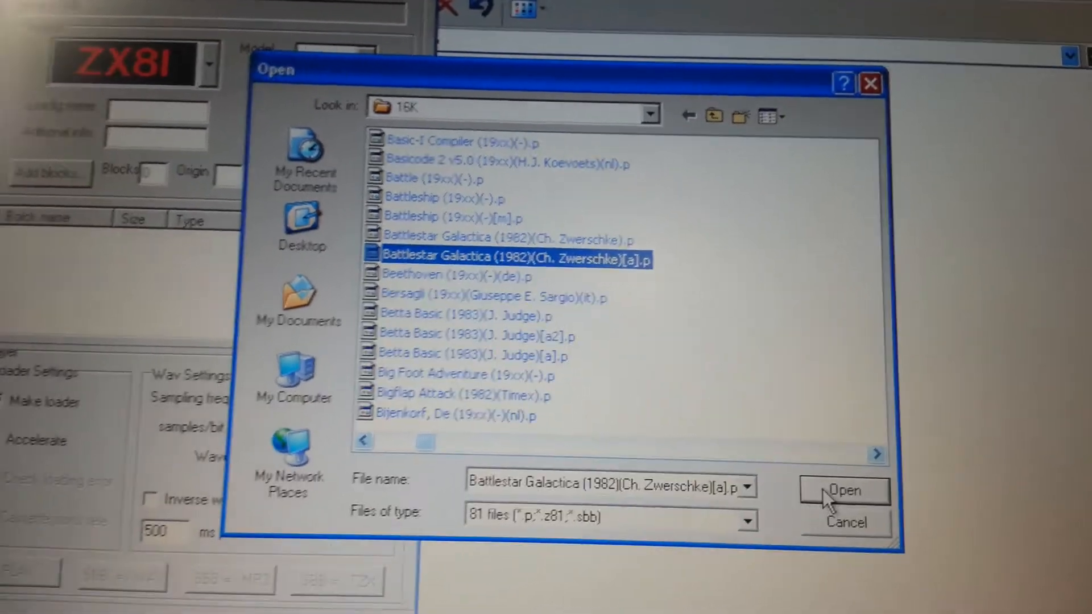
Step: Load the Battlestar Galactica P file and play it out to the ZX81
{"action": "left_click", "coordinate": [843, 490]}
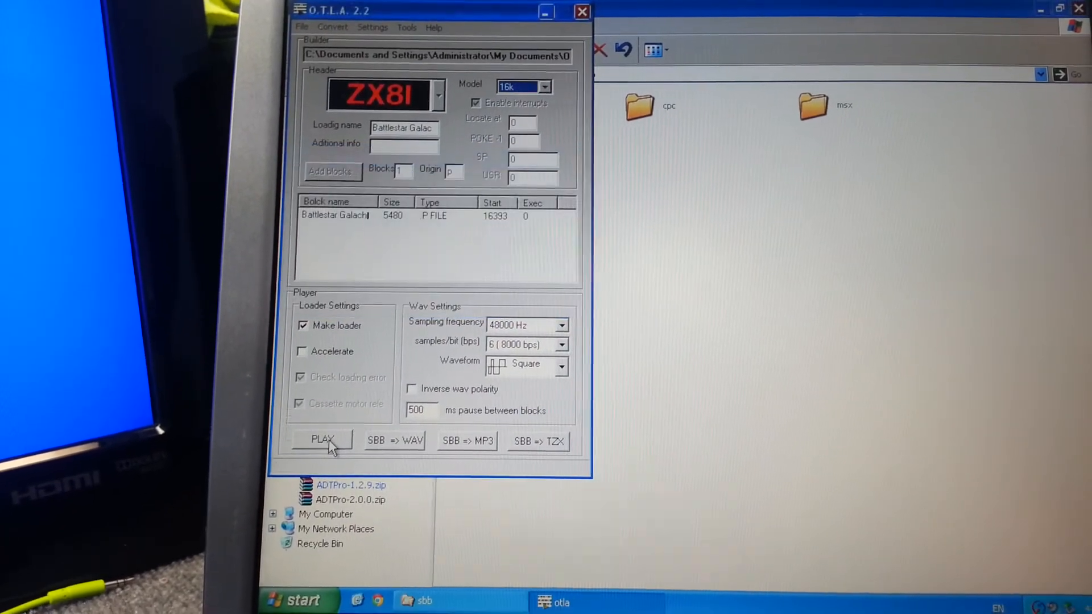
{"action": "left_click", "coordinate": [322, 439]}
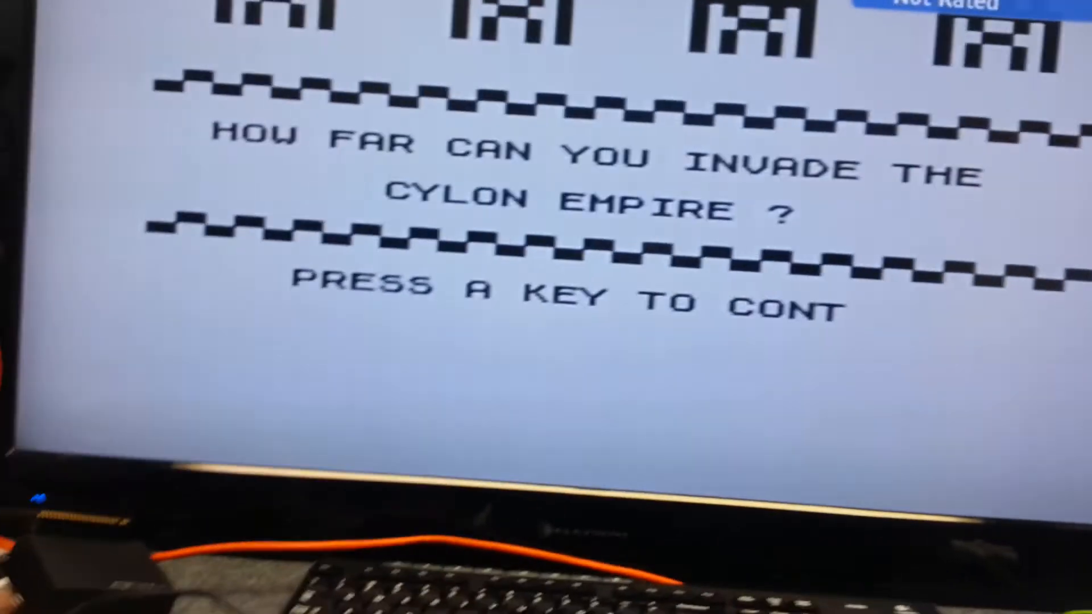